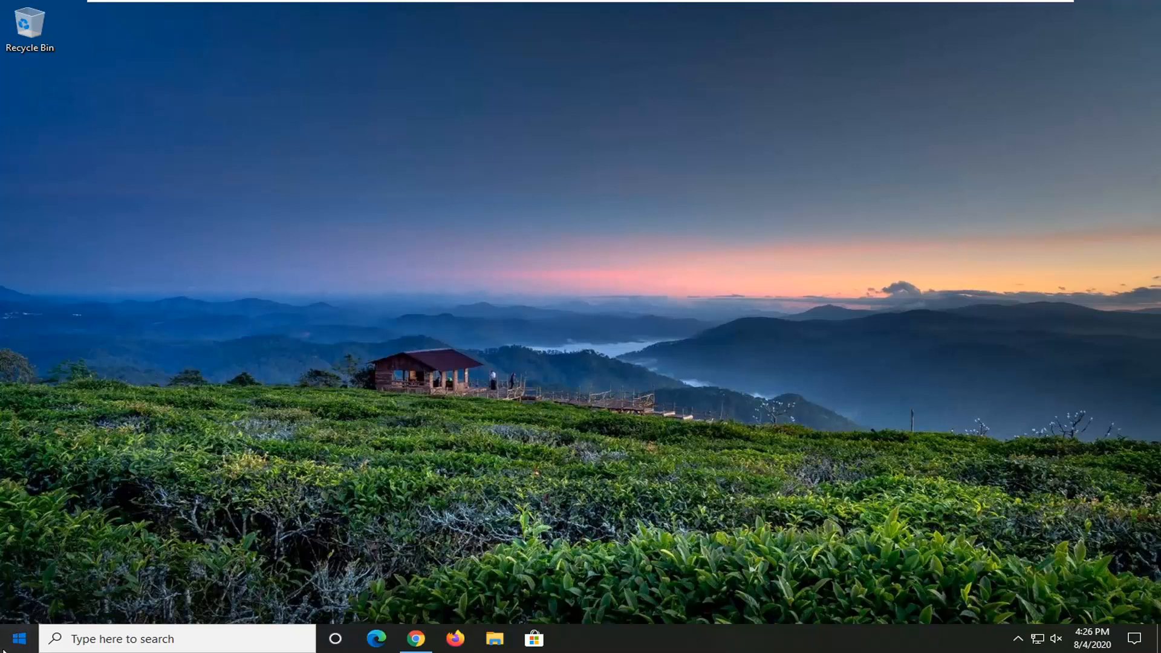
# Step: Search Start for cmd and run Command Prompt as administrator, accepting the UAC prompt
pyautogui.write('cmd')
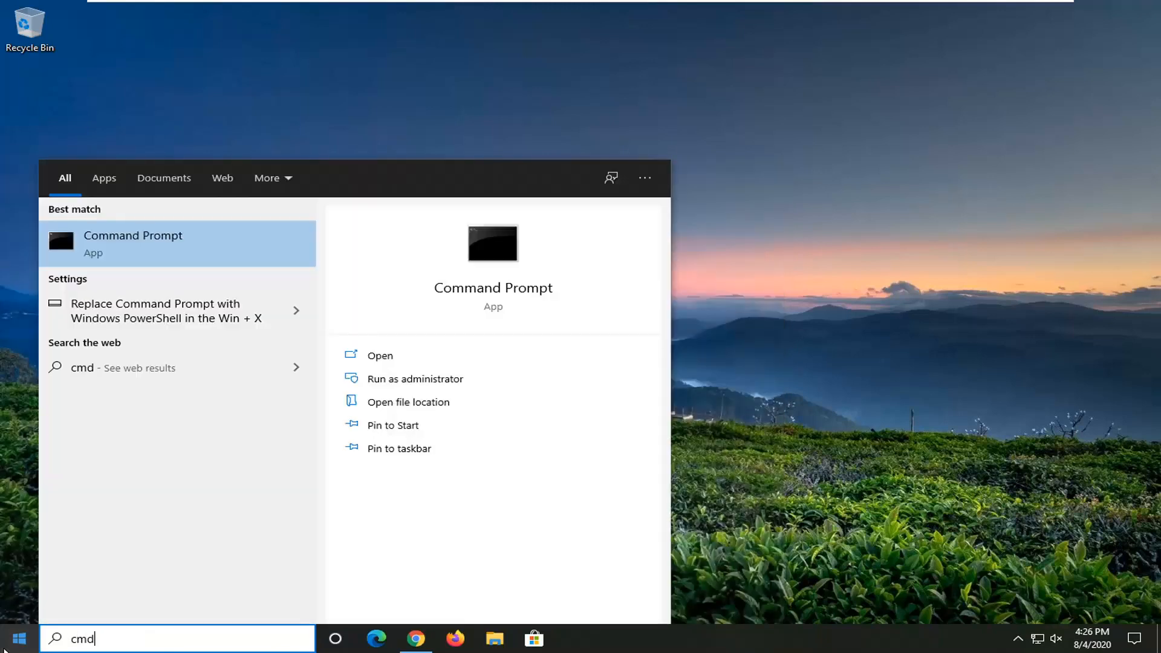
pyautogui.moveTo(131, 265)
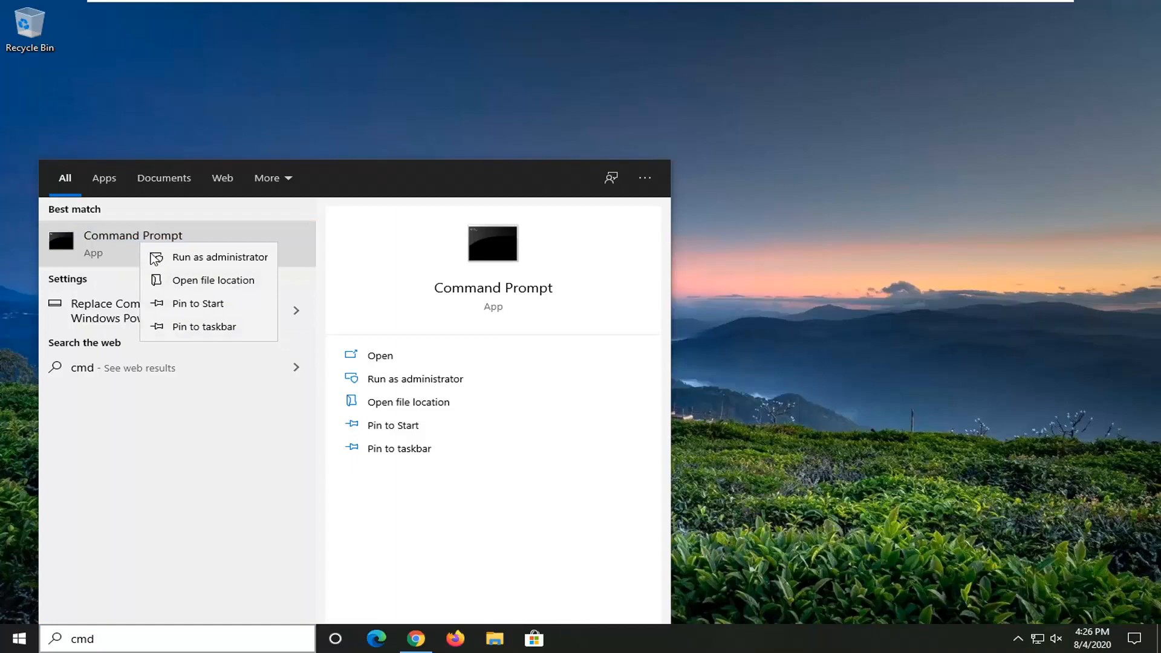
pyautogui.click(218, 256)
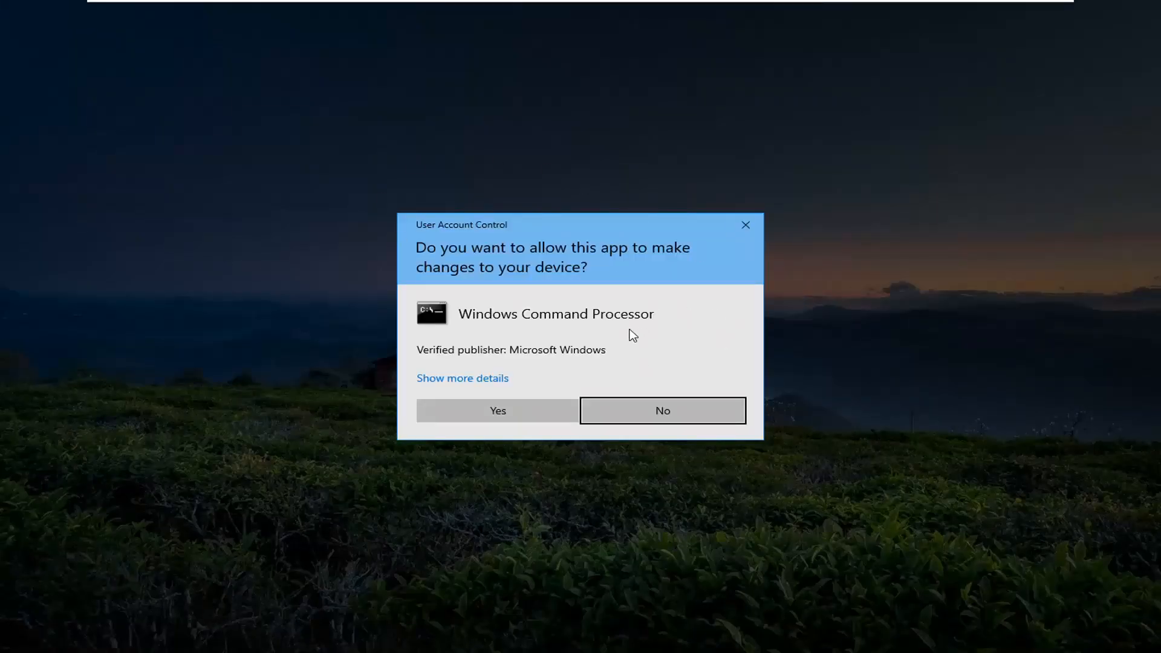
pyautogui.click(661, 410)
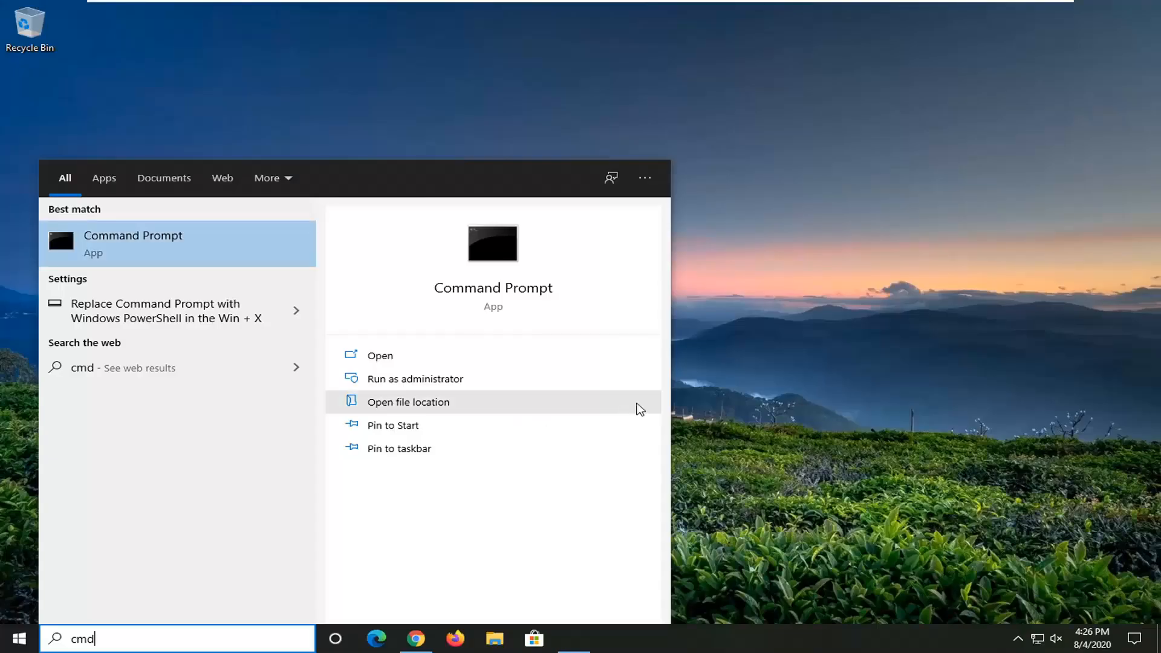
pyautogui.click(416, 379)
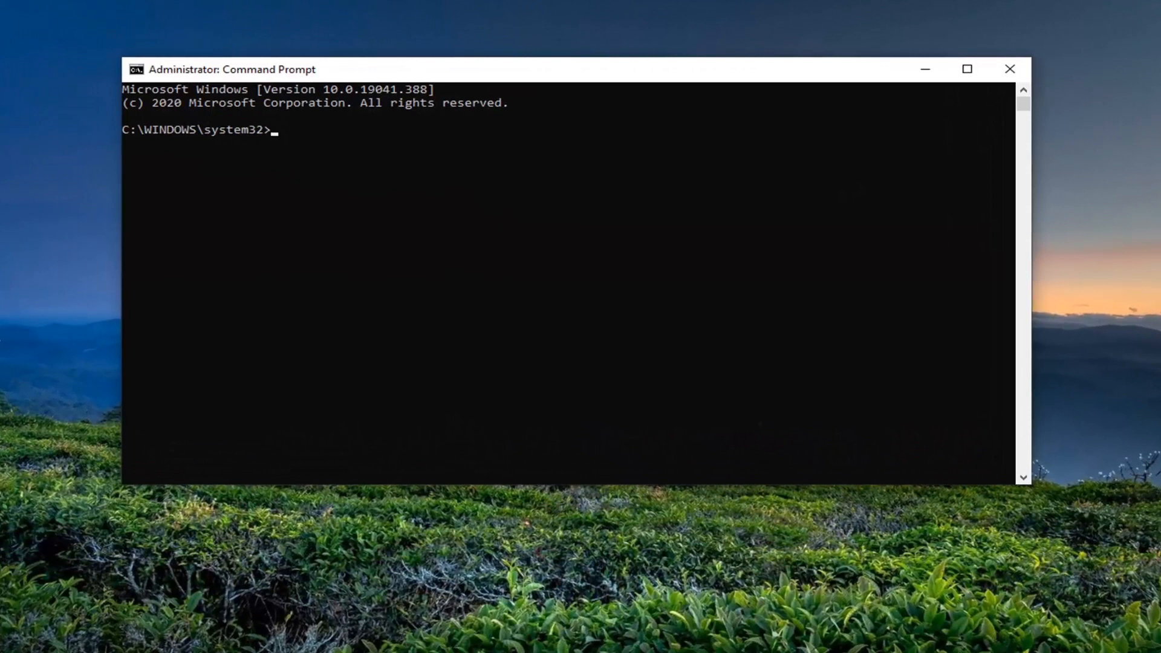
pyautogui.moveTo(504, 207)
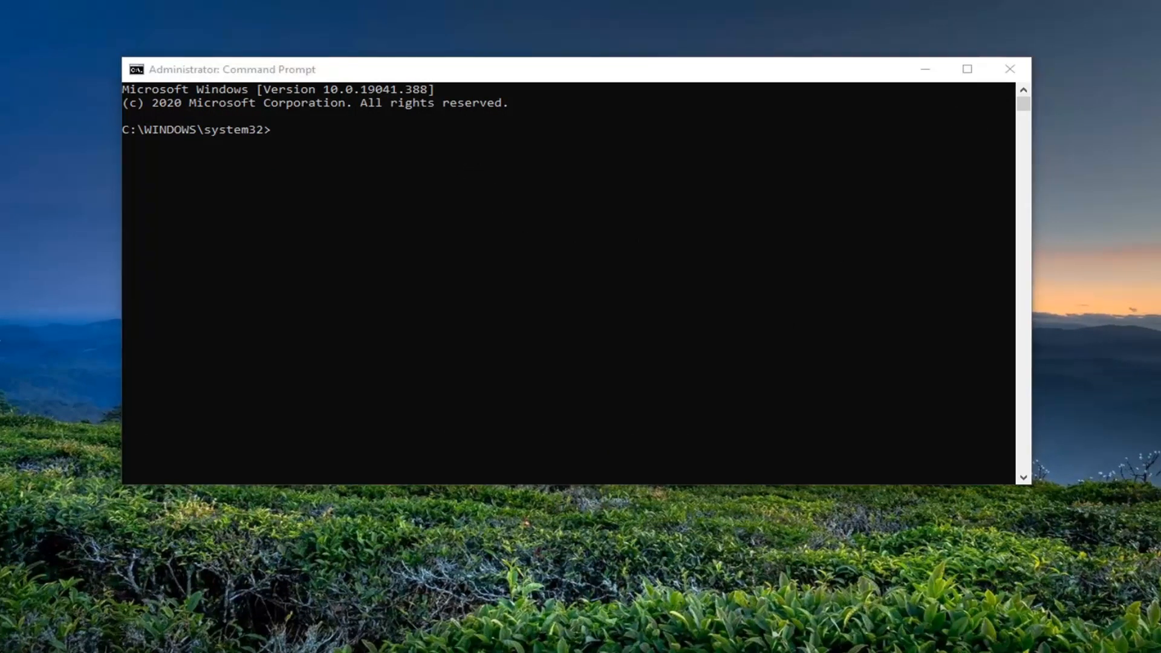
pyautogui.moveTo(578, 57)
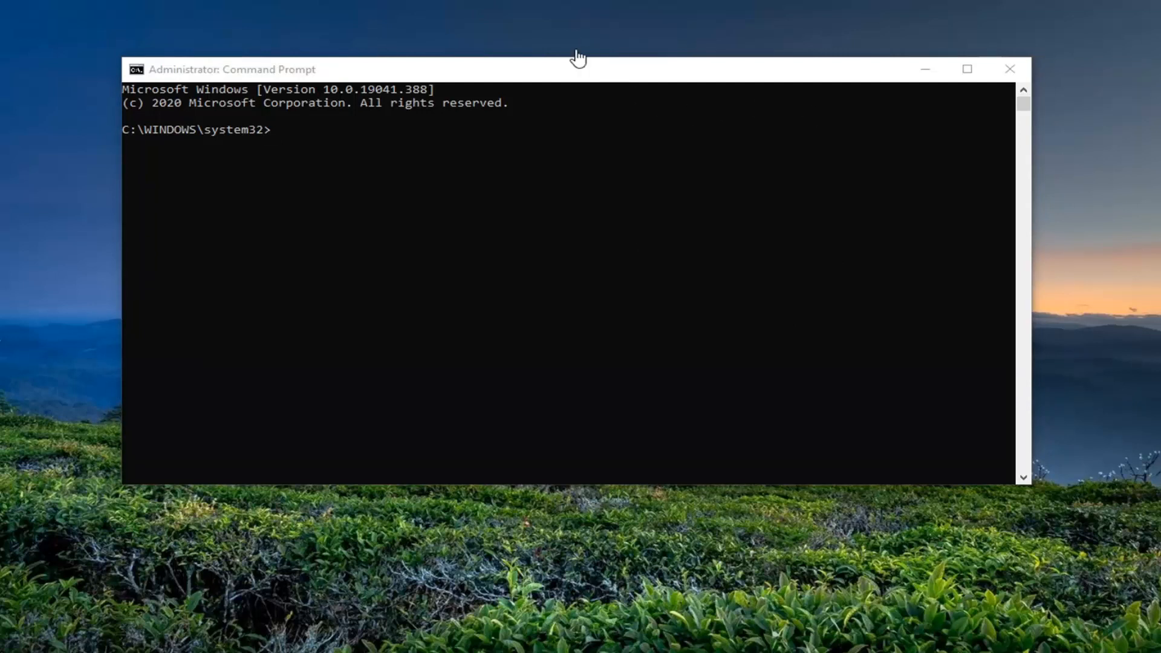
pyautogui.moveTo(521, 78)
pyautogui.write('Dism /Online /Cleanup-Image /RestoreHealth')
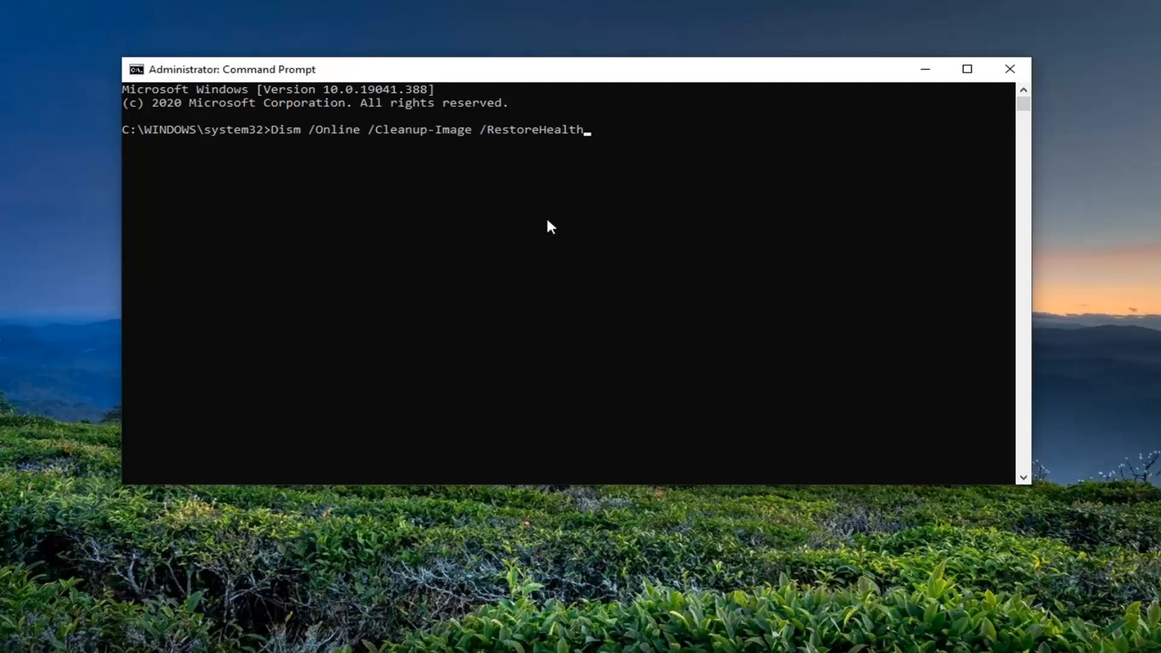
# Step: Run Dism /Online /Cleanup-Image /RestoreHealth in the elevated Command Prompt
pyautogui.press('Return')
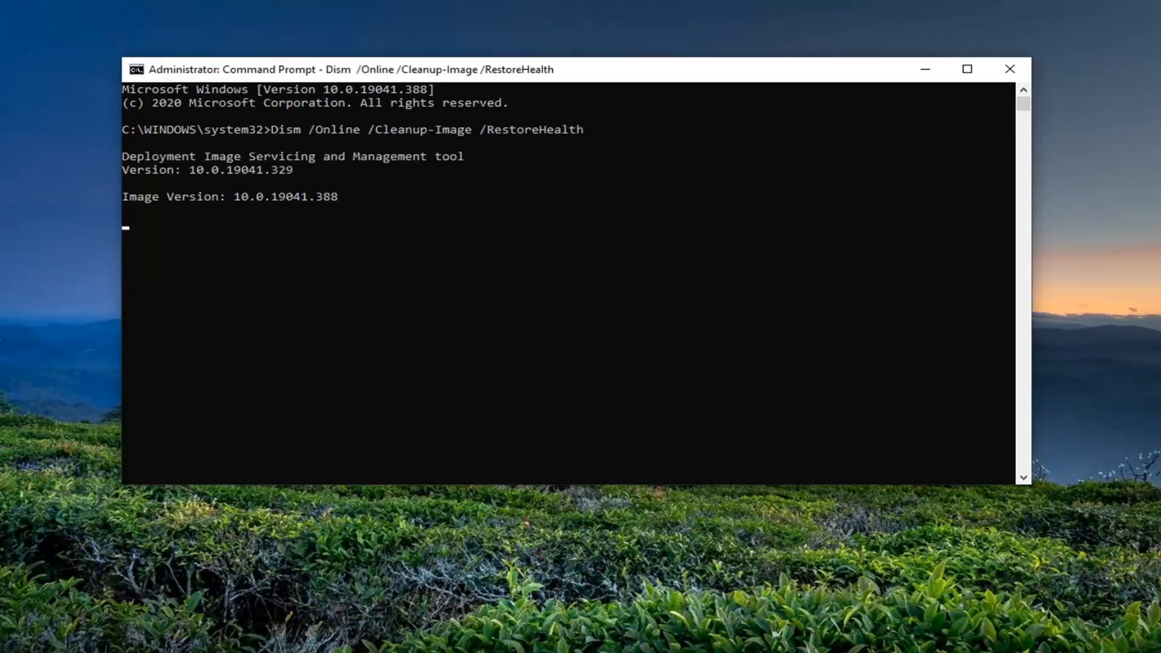